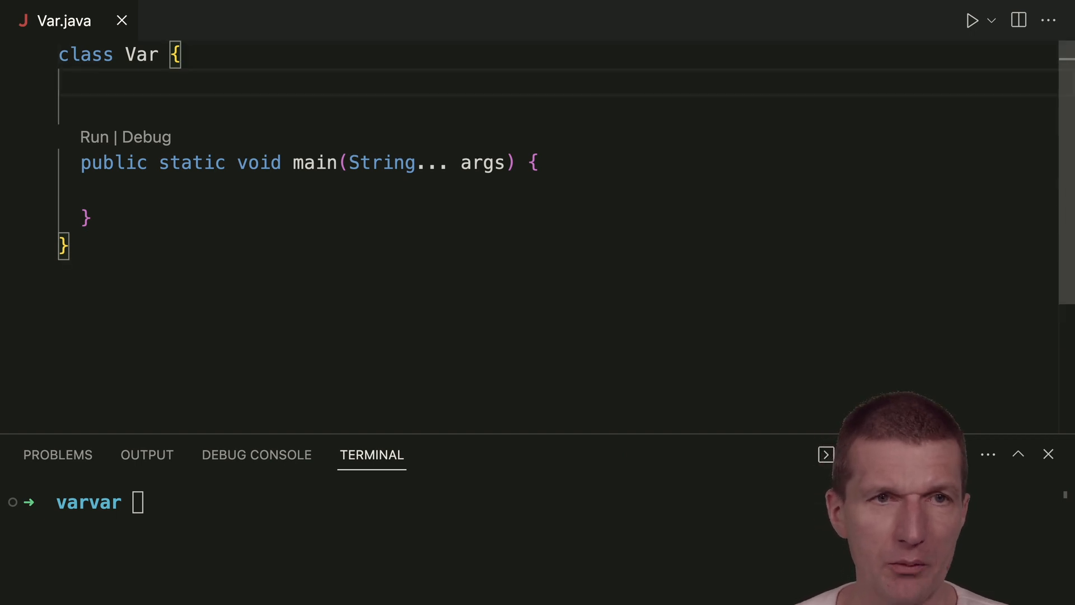
Declare 'String var;' and a public Var() constructor assigning this.var = "duke is varvar!";
text(String var;)
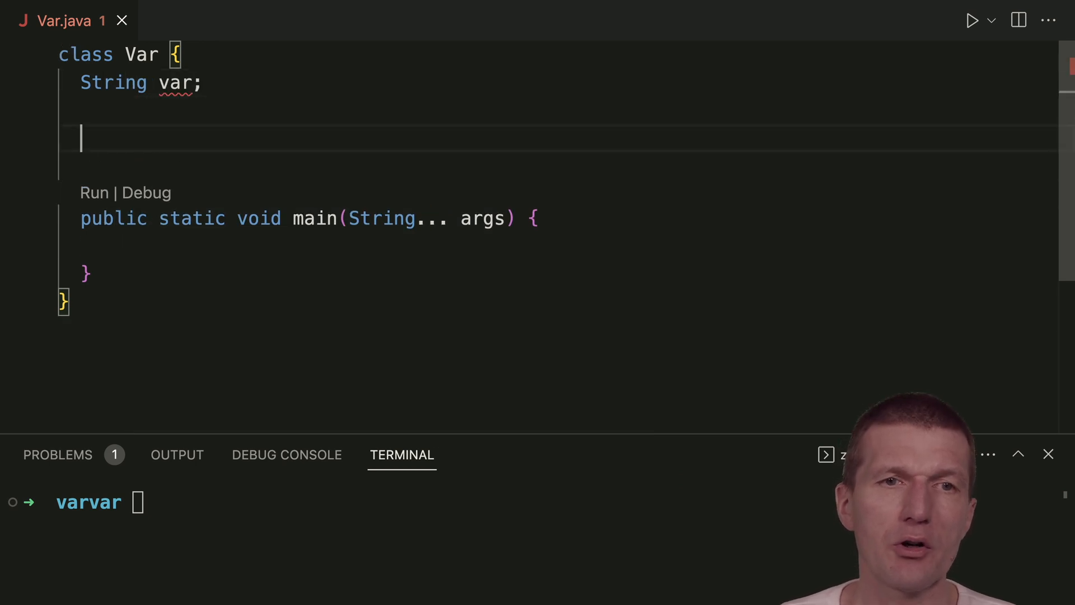
text(ctg)
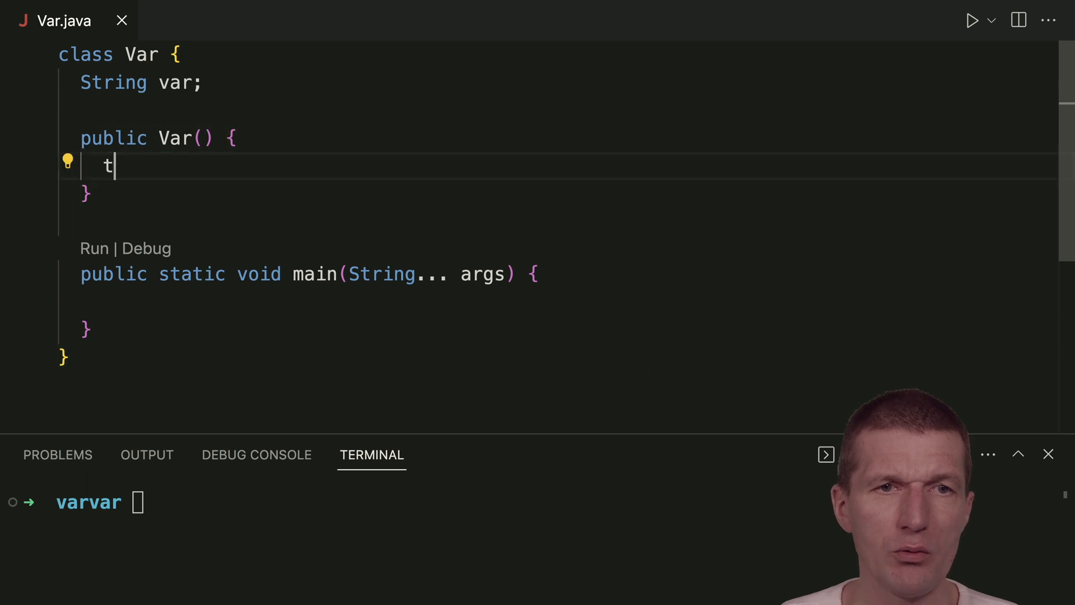
text(his.var)
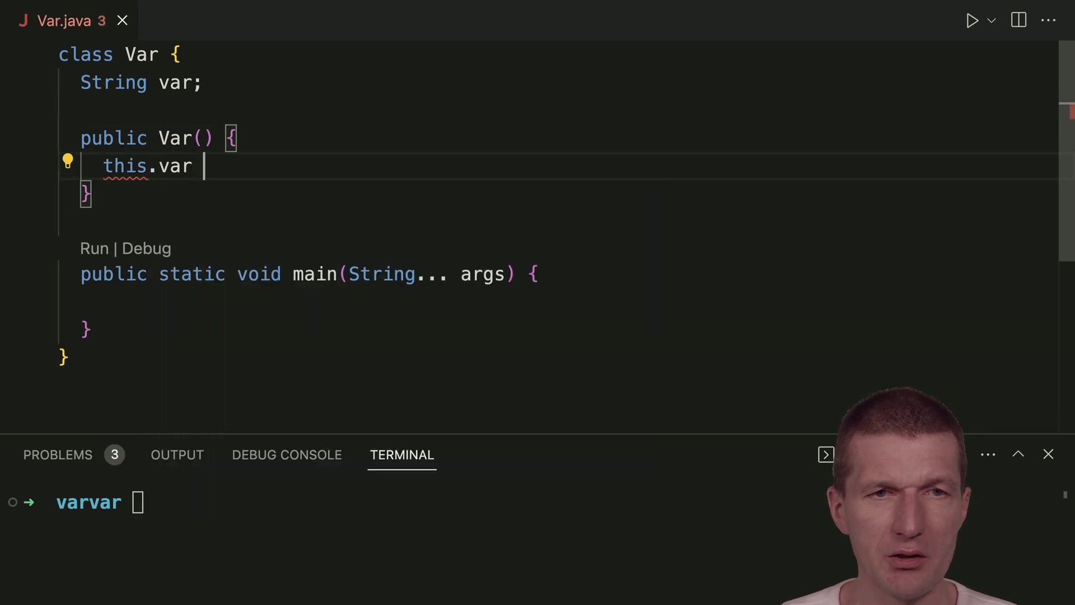
text(= "du")
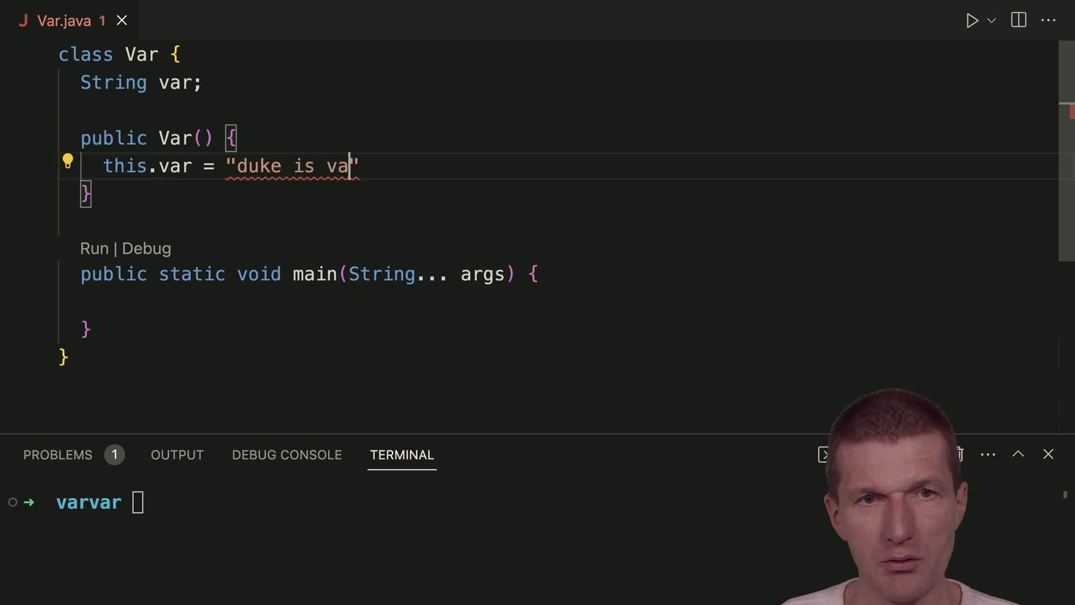
text(rvar!)
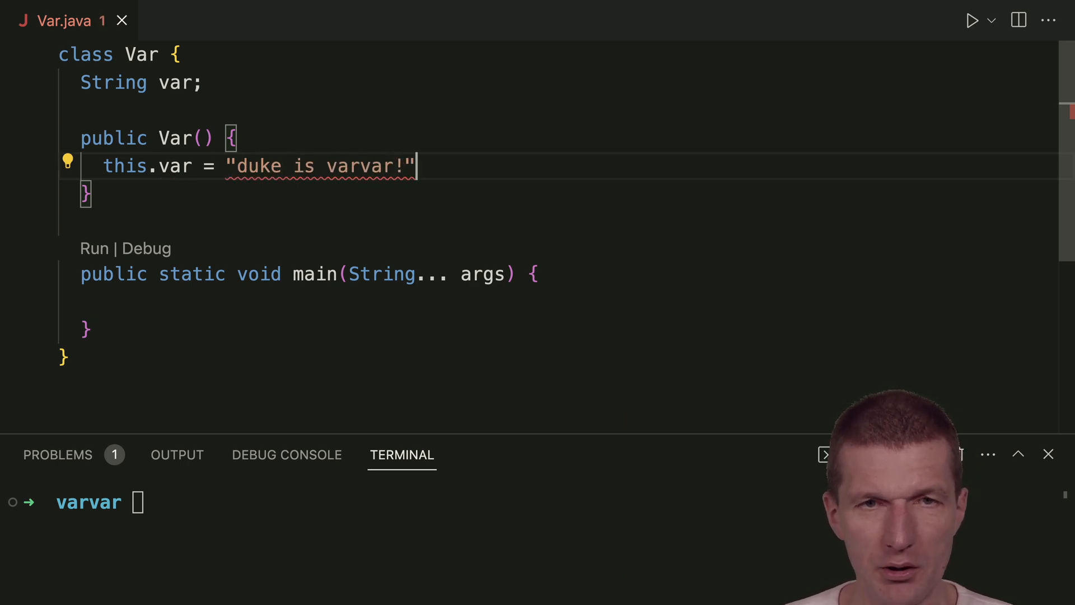
text(;)
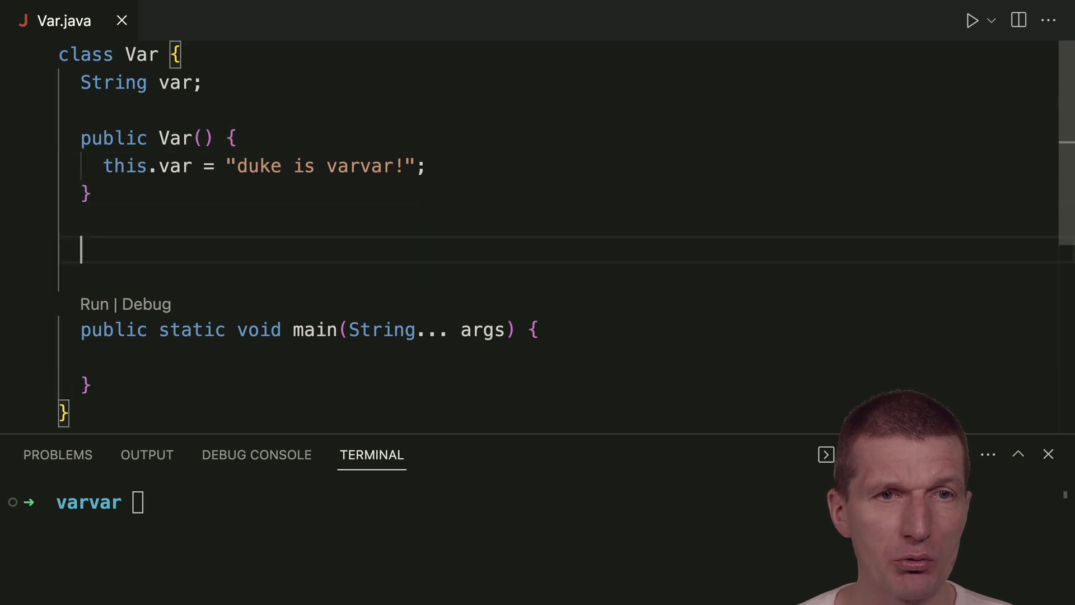
Add nested 'record VAR(Var var){' below the constructor, leaving its body empty
text(record)
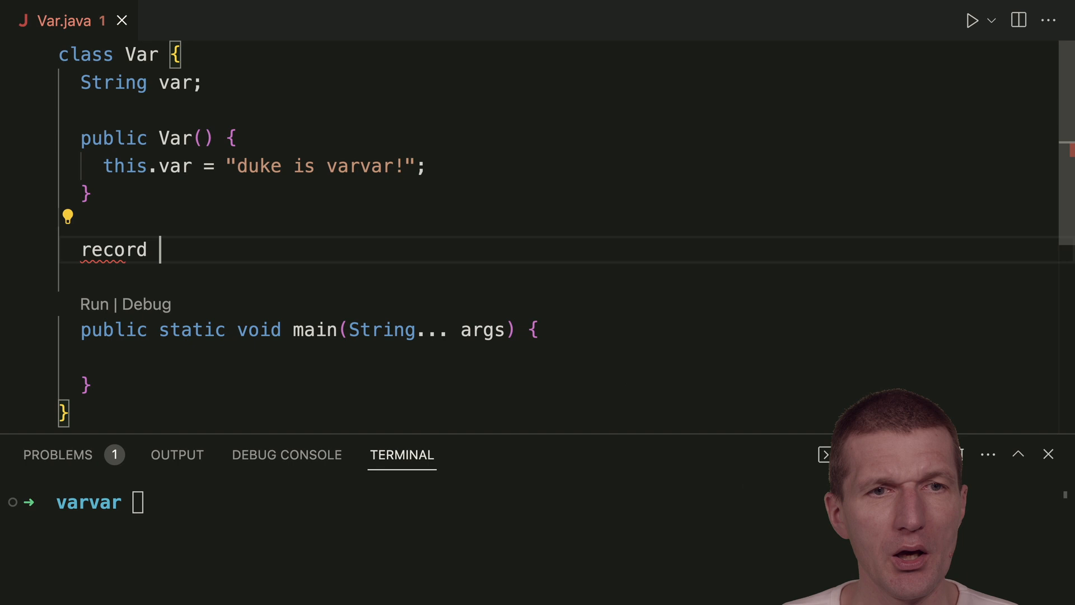
text(Var()
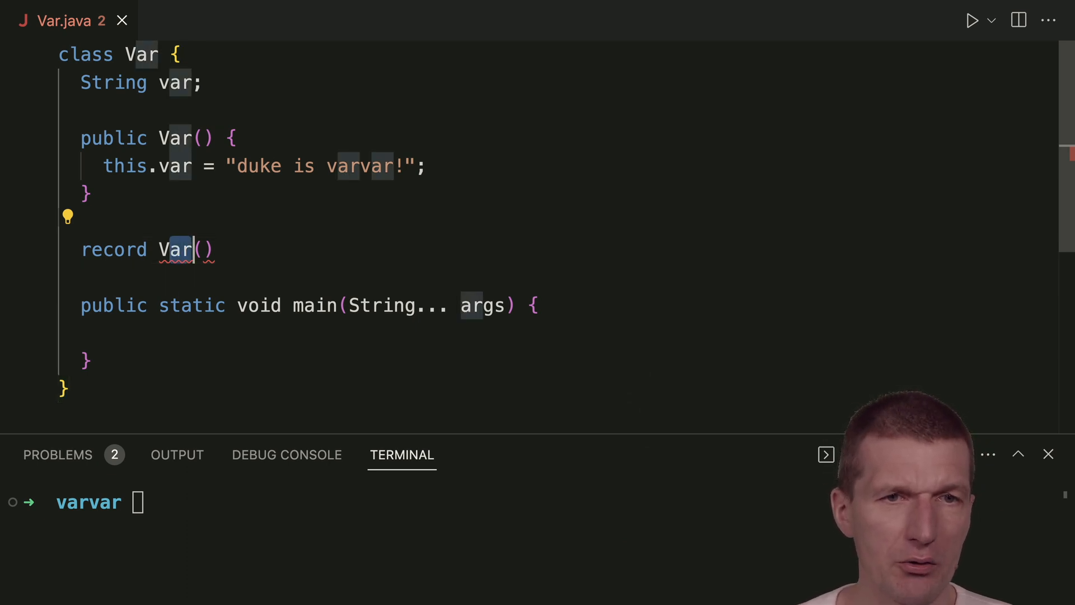
text(AR)
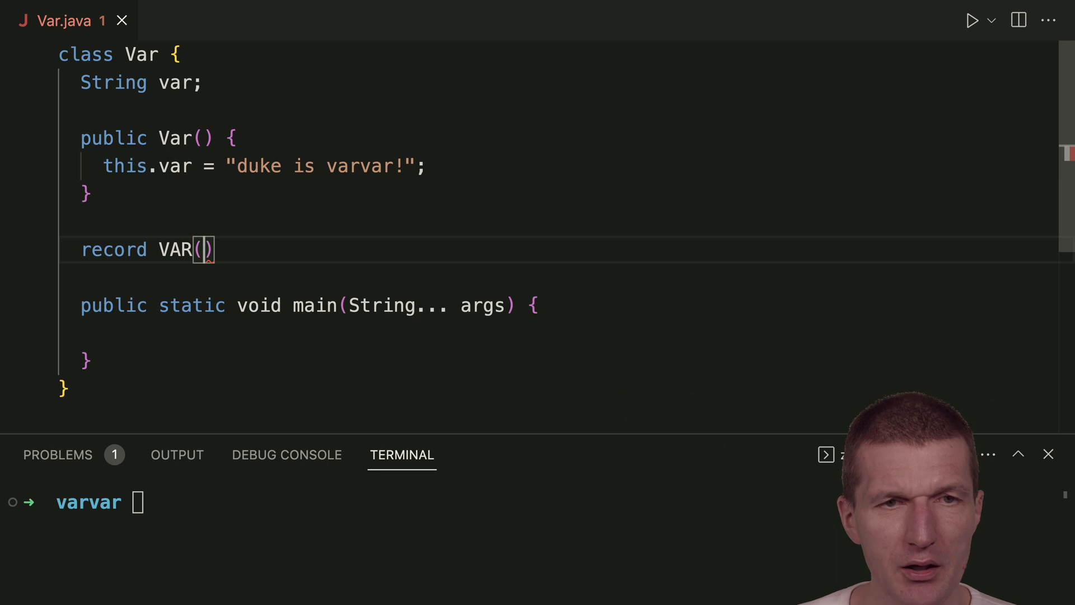
text(Var var)
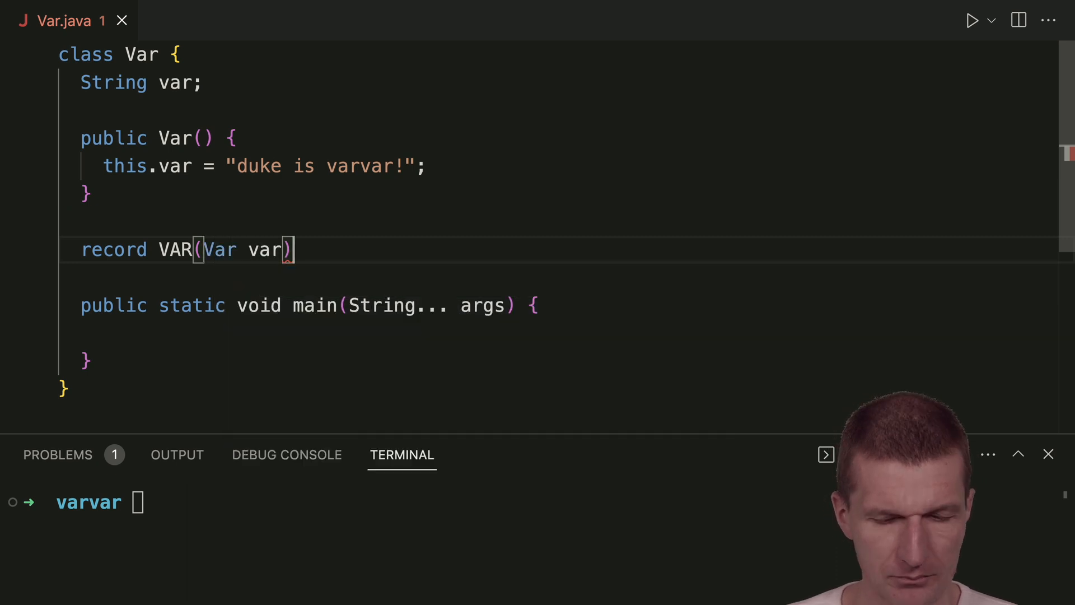
text({)
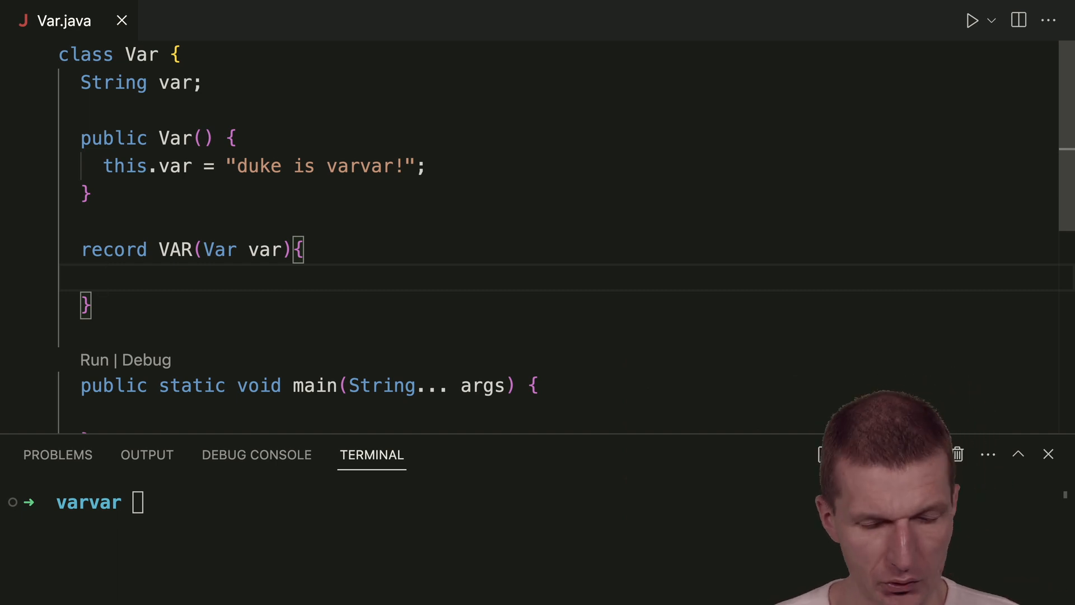
Write 'public String getVar(){ return this.var.var; }' inside the VAR record body
text(public)
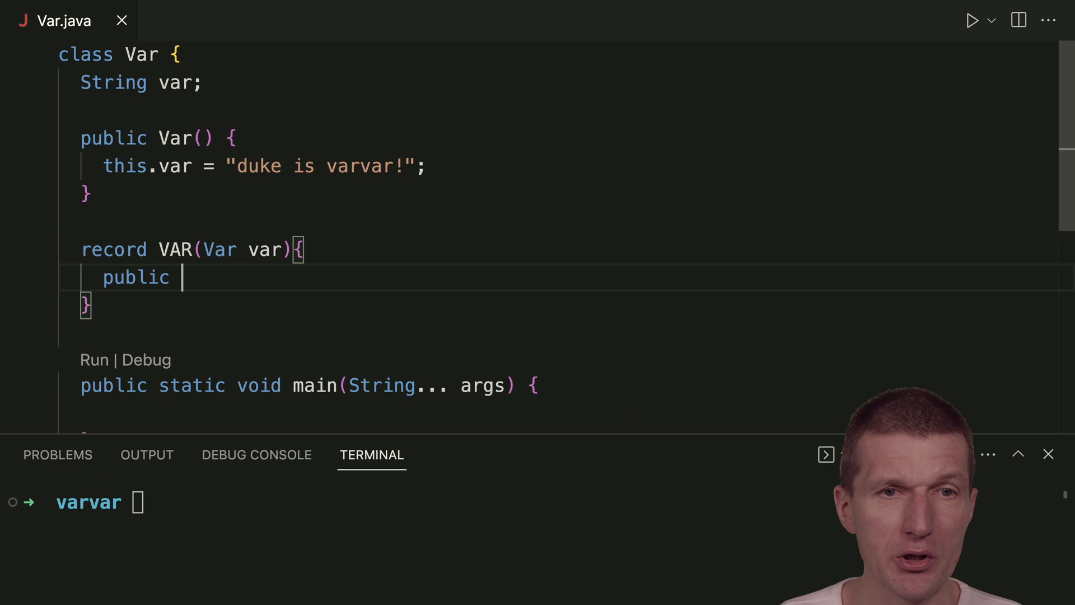
text(String)
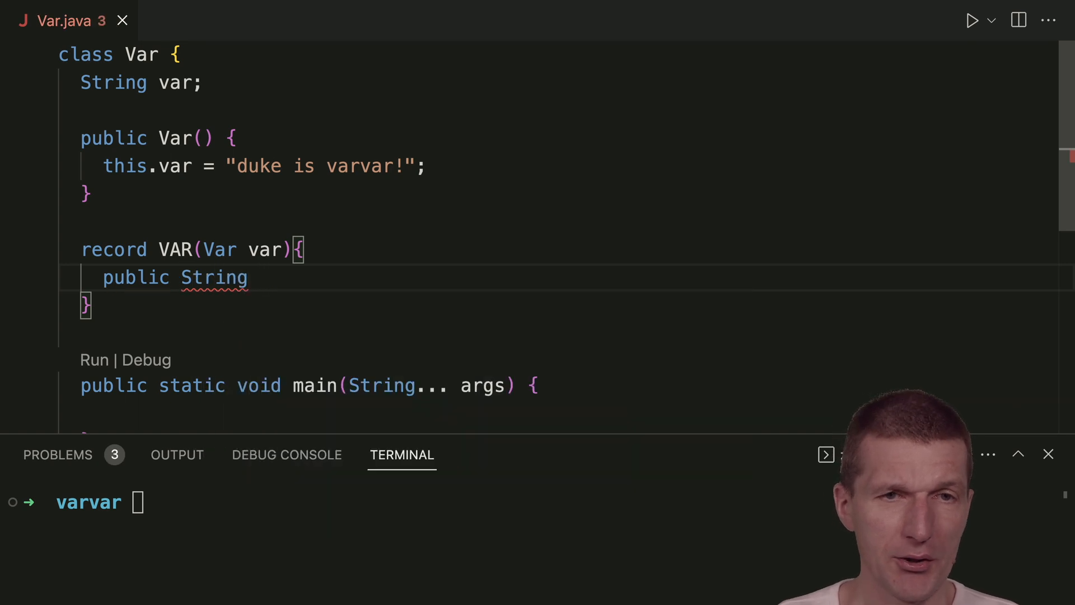
text(getVar()
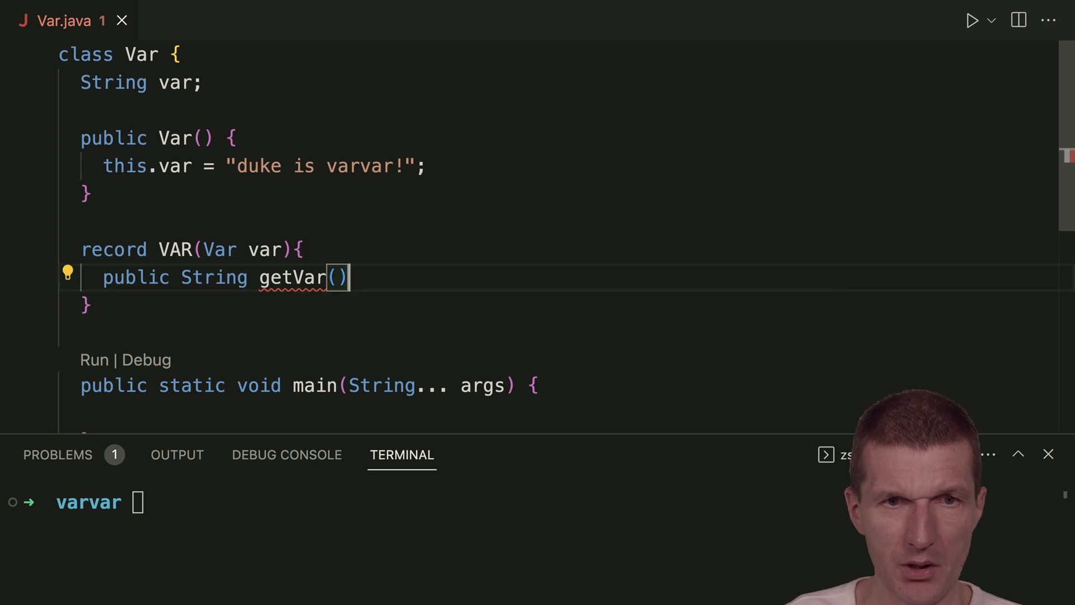
text({)
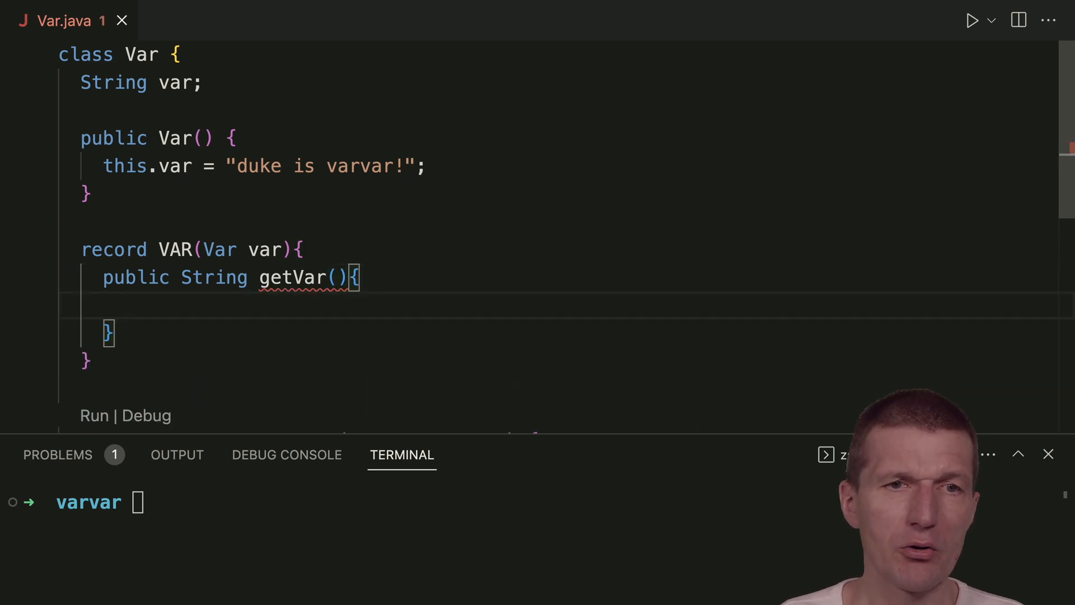
text(this.var)
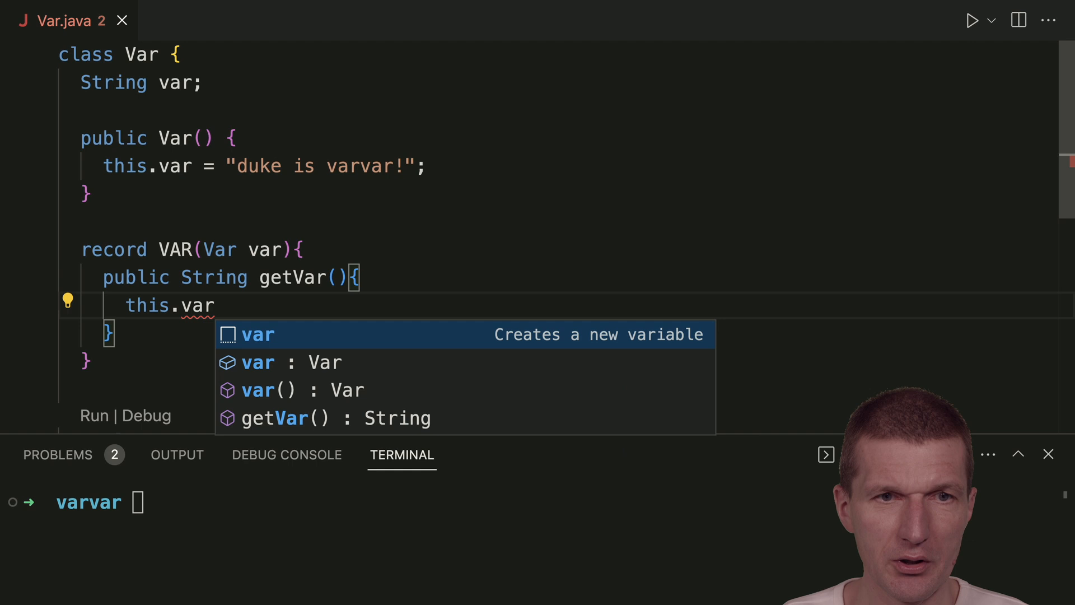
text(.var;)
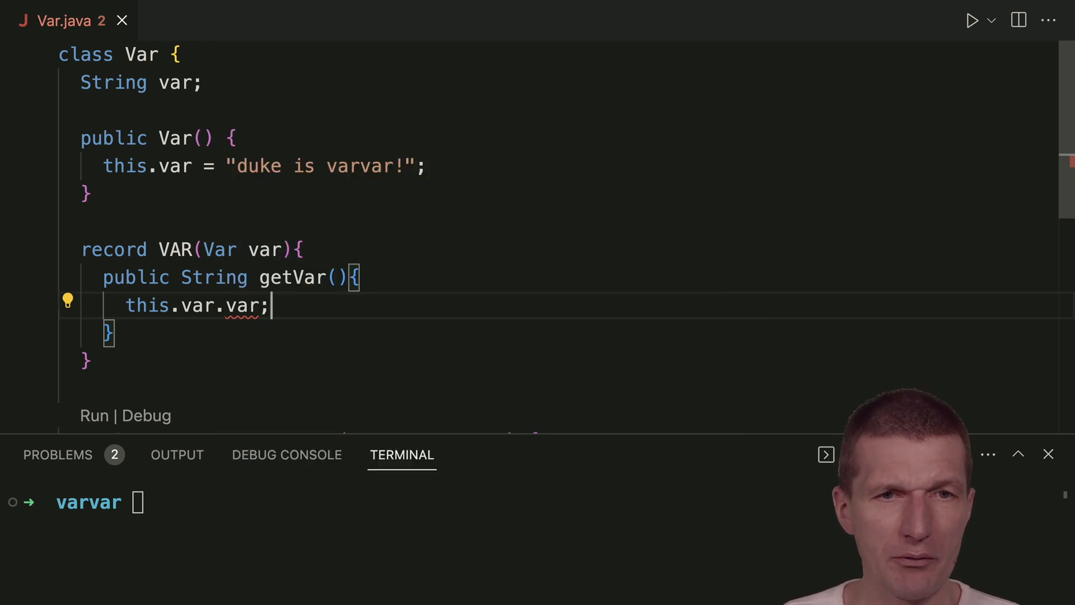
text(return)
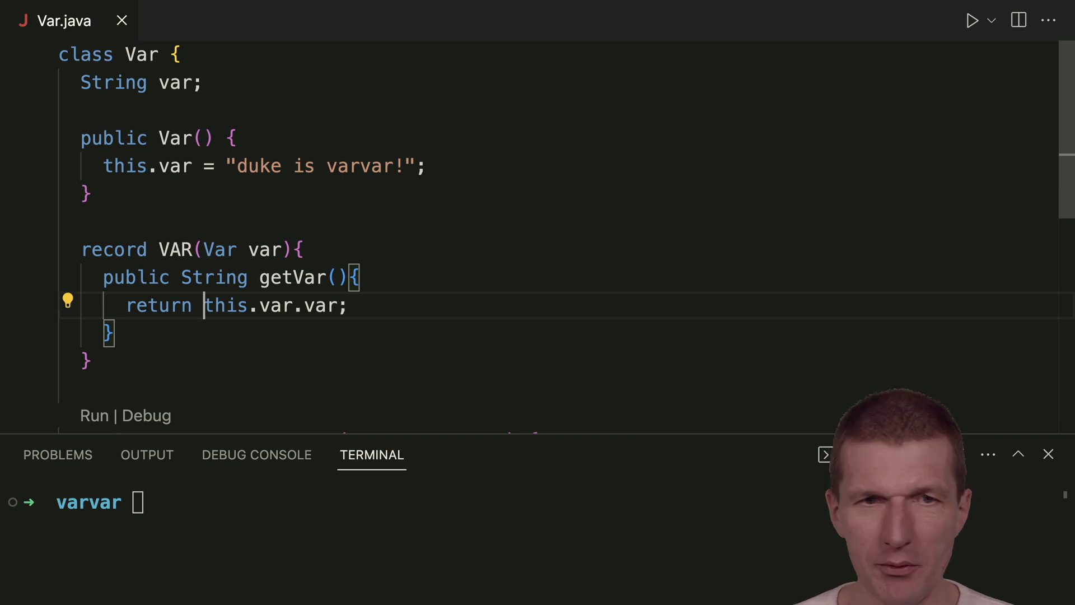
In main, declare 'var var = new VAR(new Var());' using the constructor suggestion
scroll(down, 3)
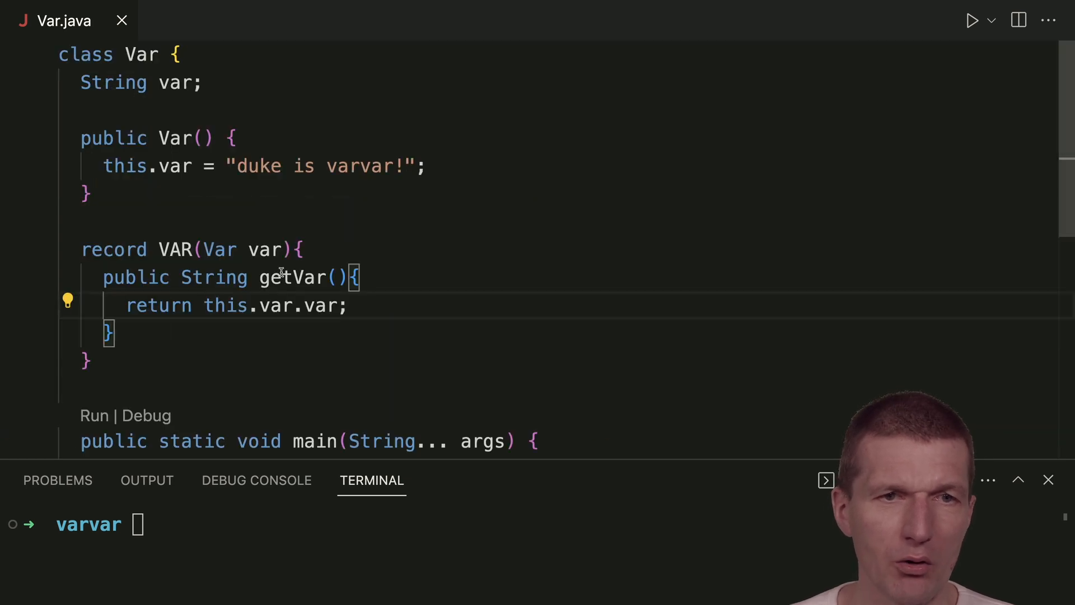
scroll(down, 3)
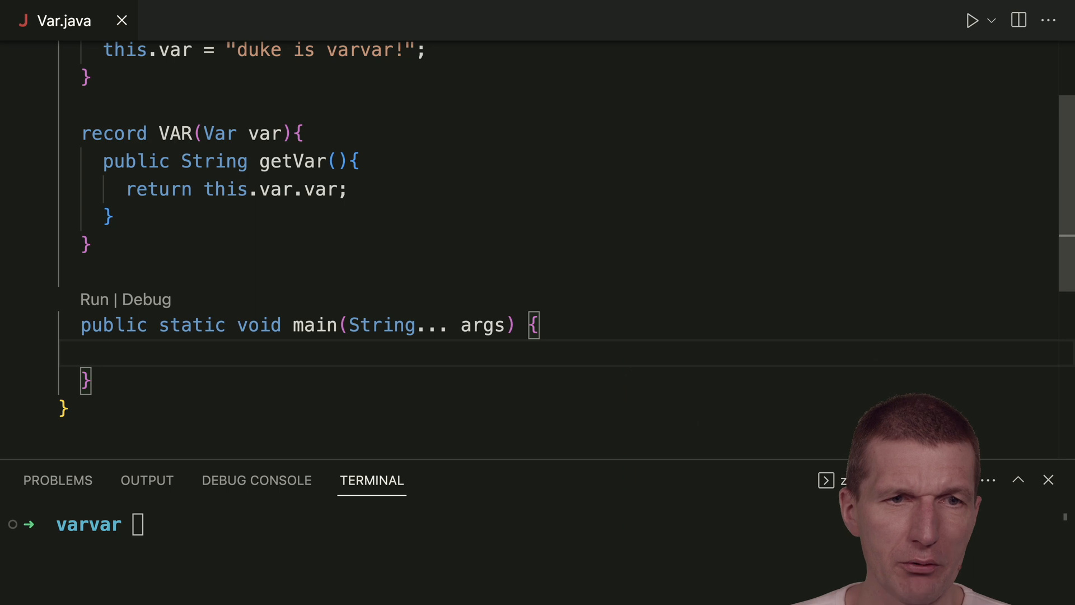
text(var var)
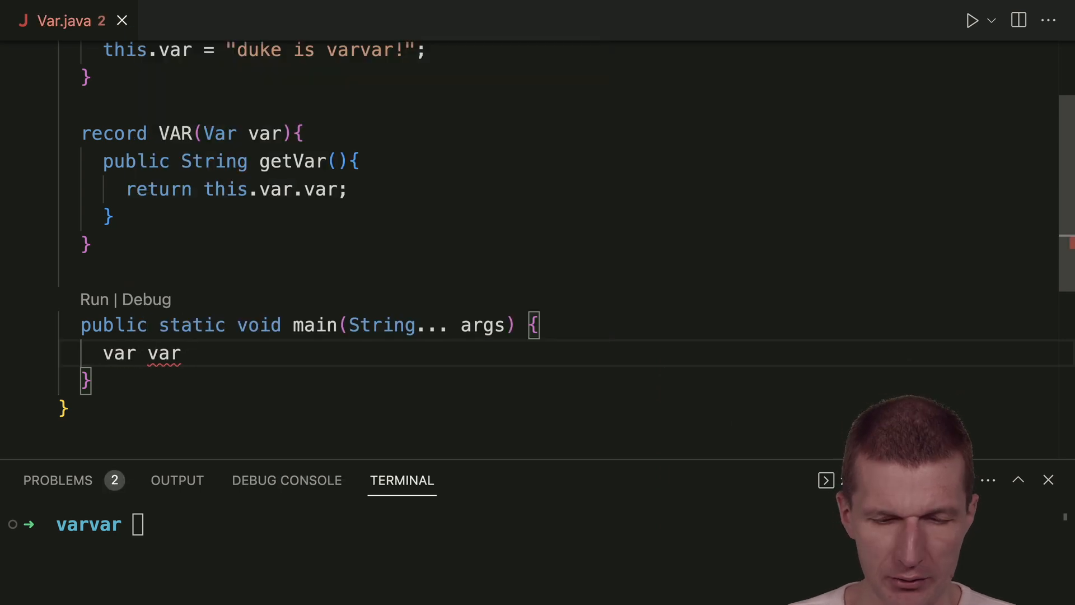
text(= new)
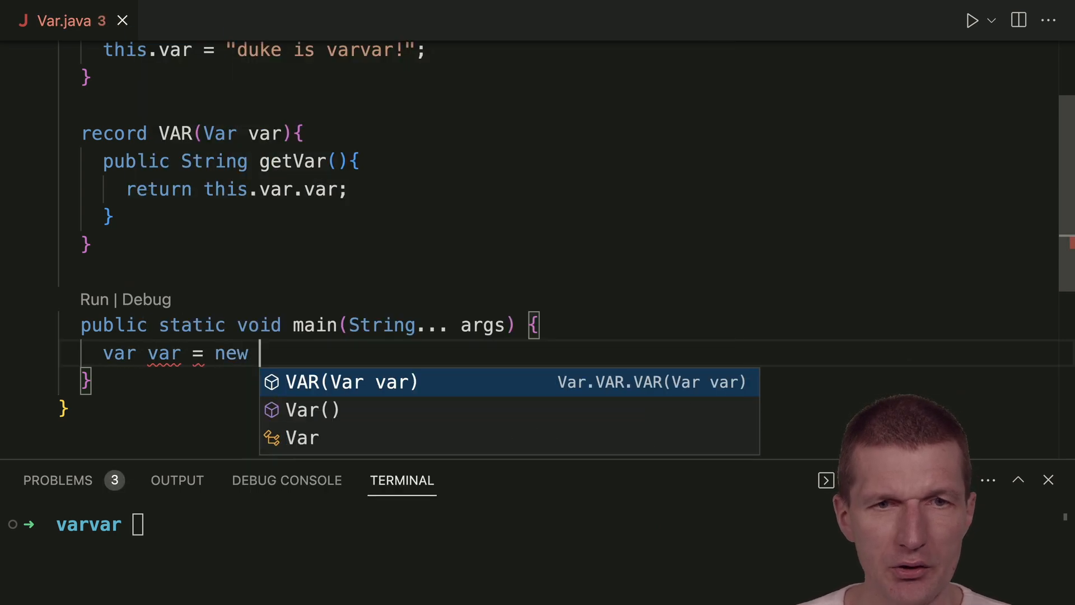
click(351, 381)
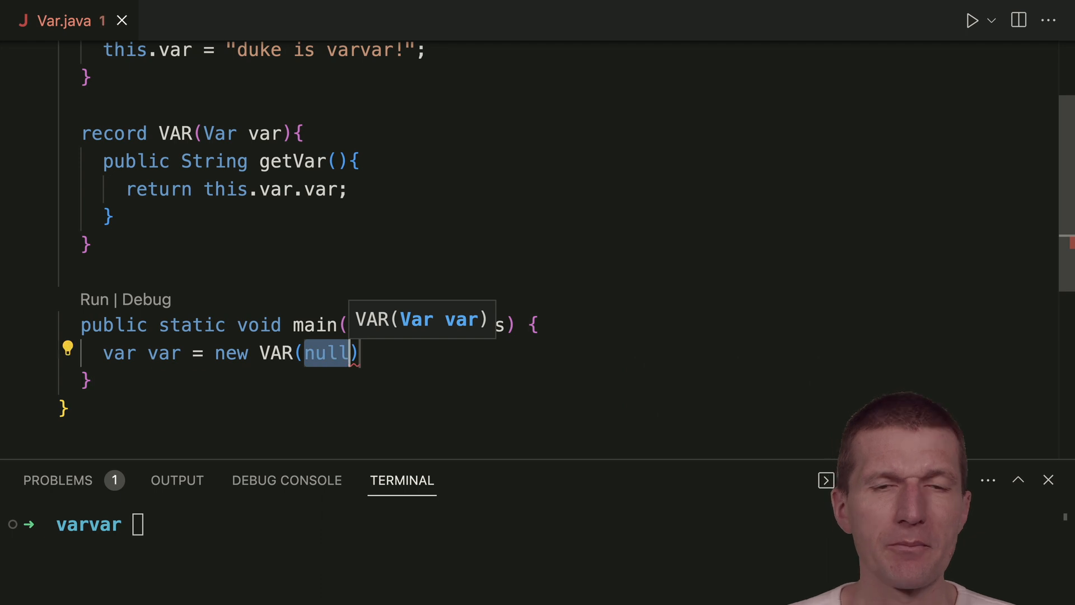
text(new Var()
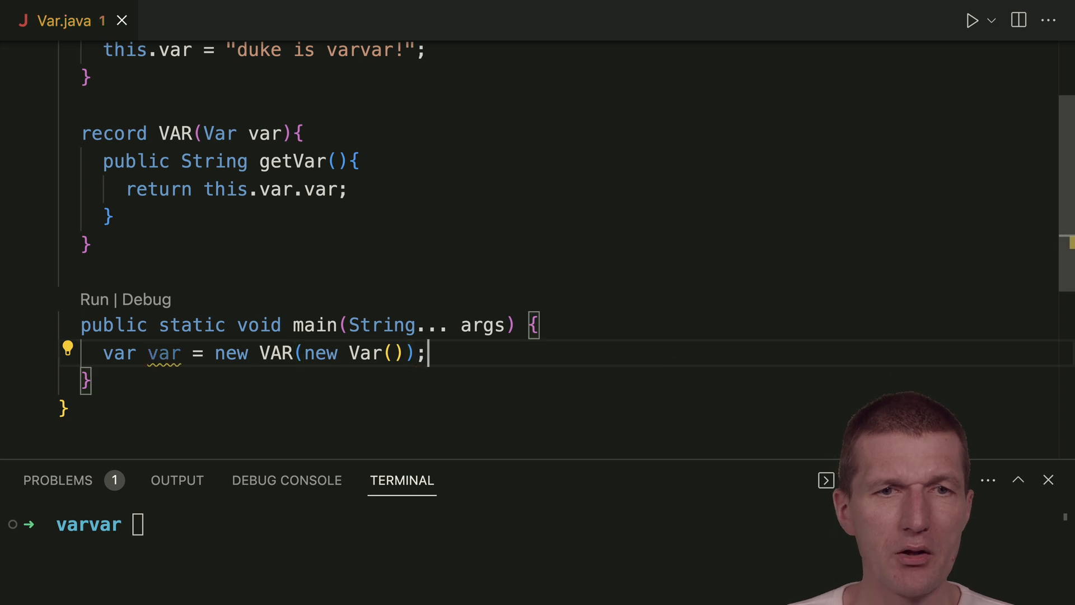
Print var.getVar() with a System.out.println via the sout snippet
text(sou)
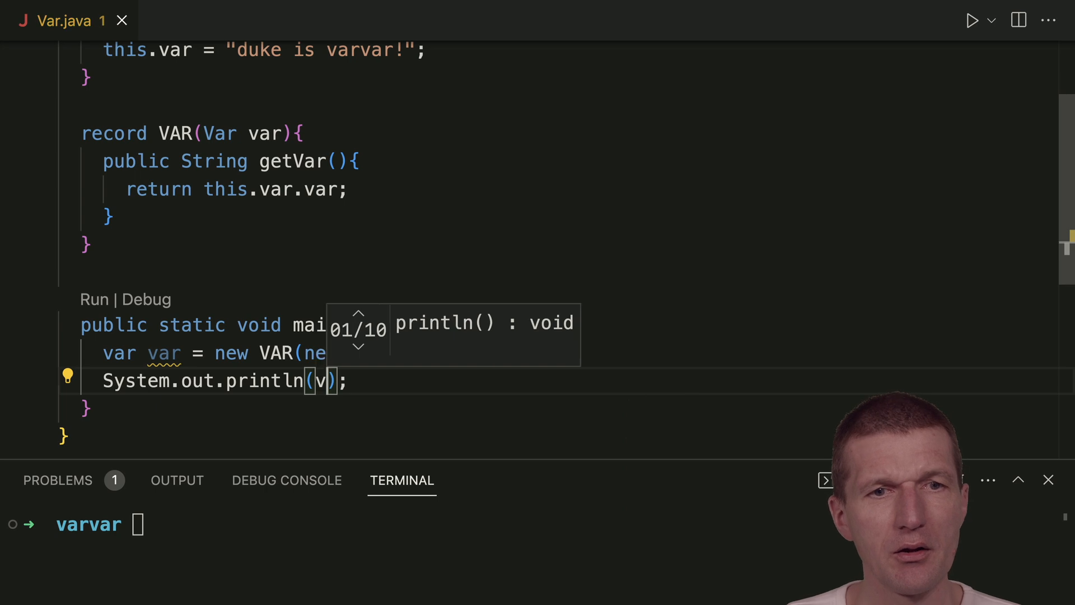
text(var.getVar())
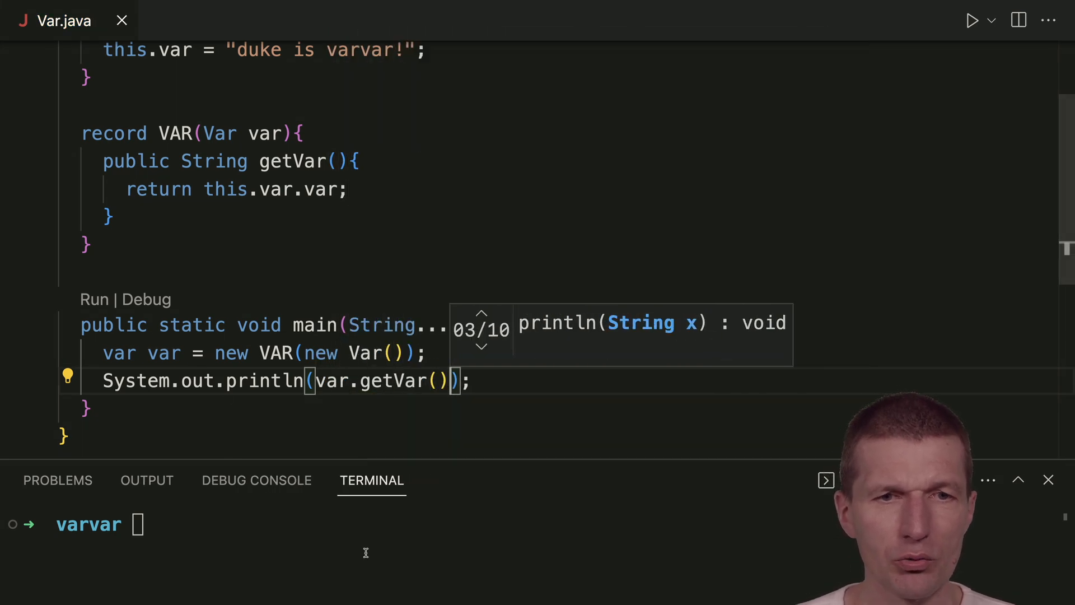
Run 'java Var.java' in the terminal so it prints "duke is varvar!"
text(java)
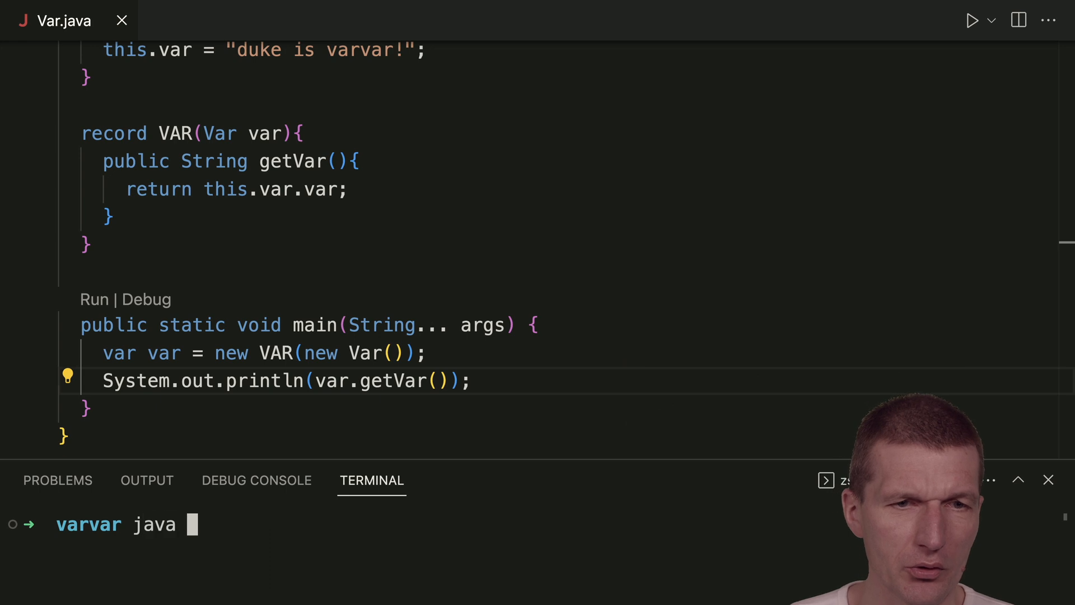
text(Var.app)
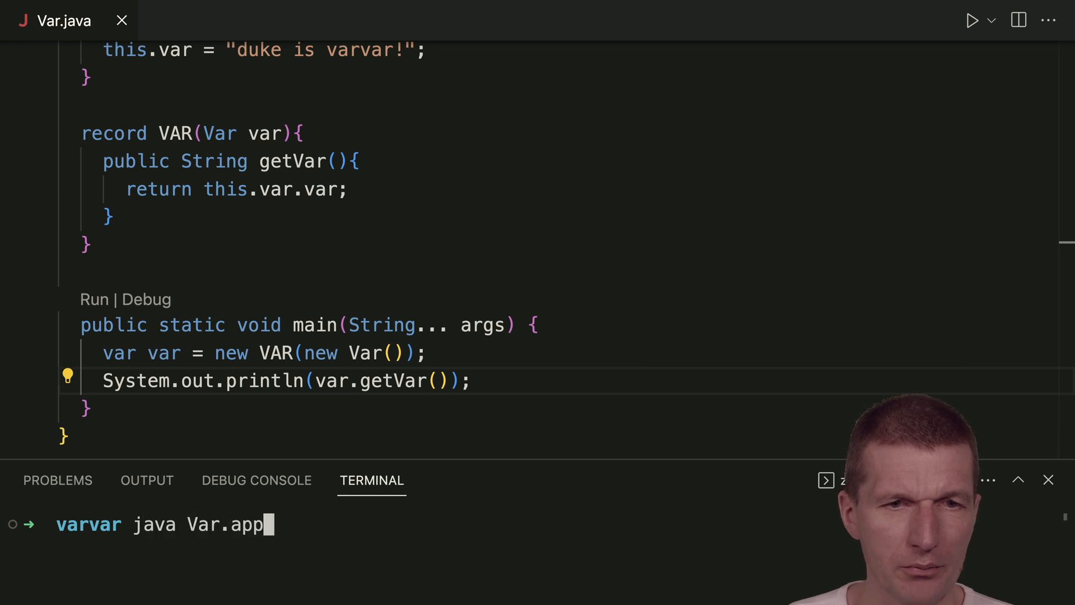
key(Backspace)
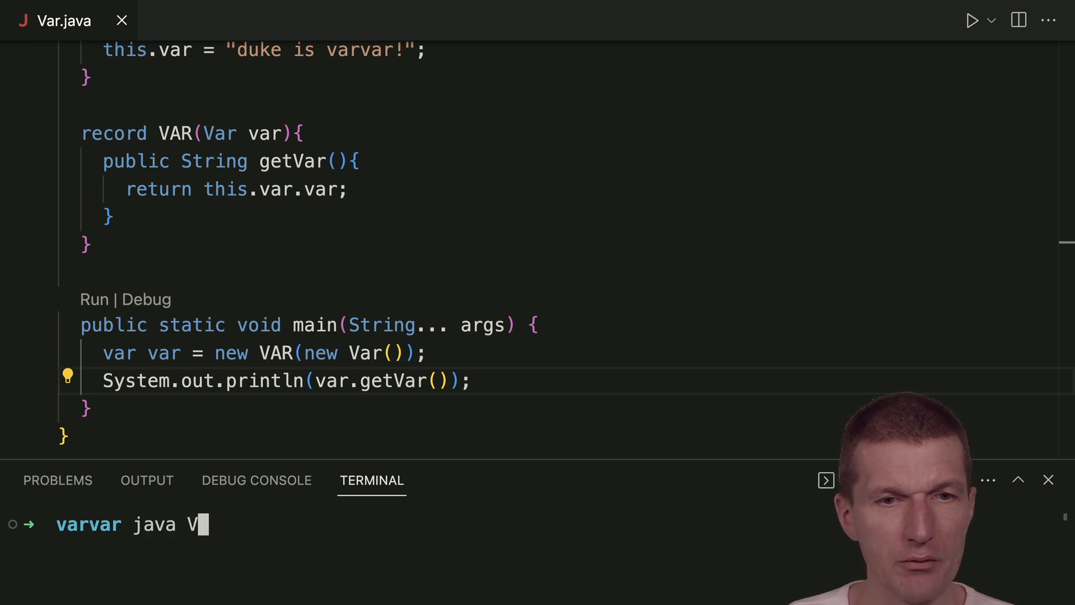
key(Enter)
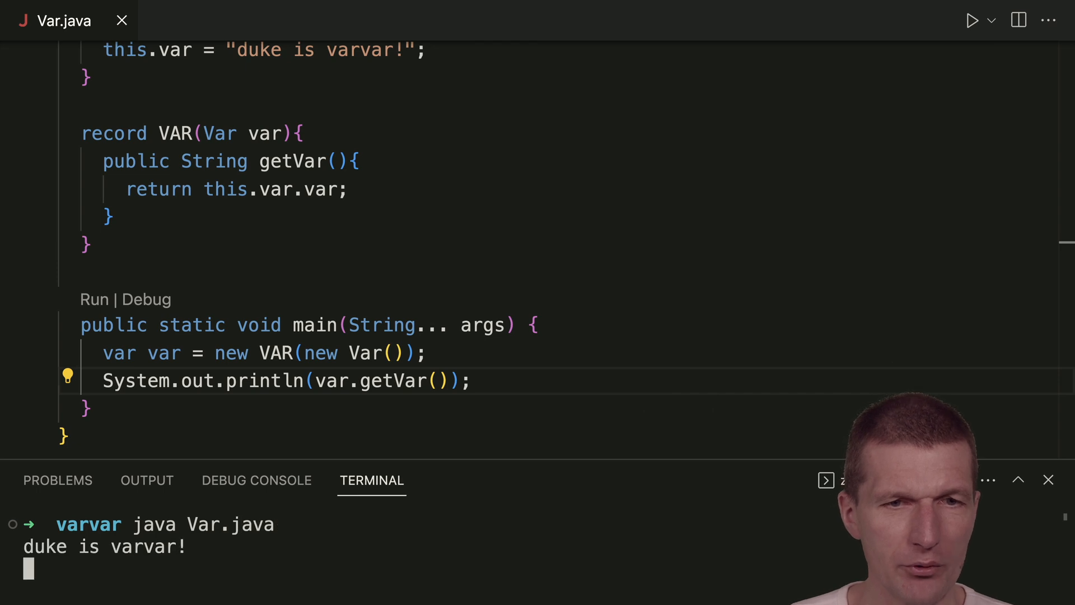